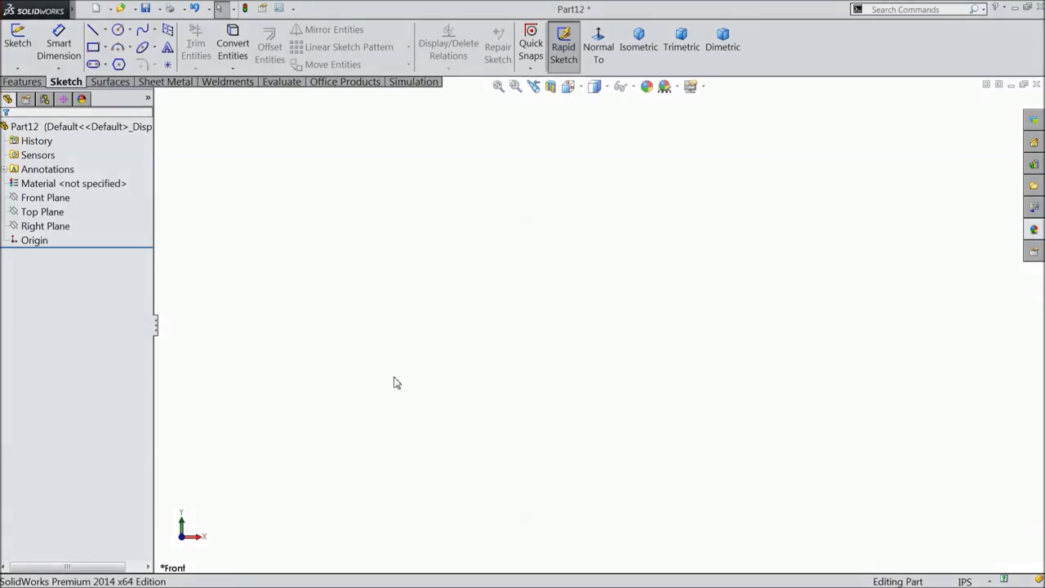
mouse_move(287, 402)
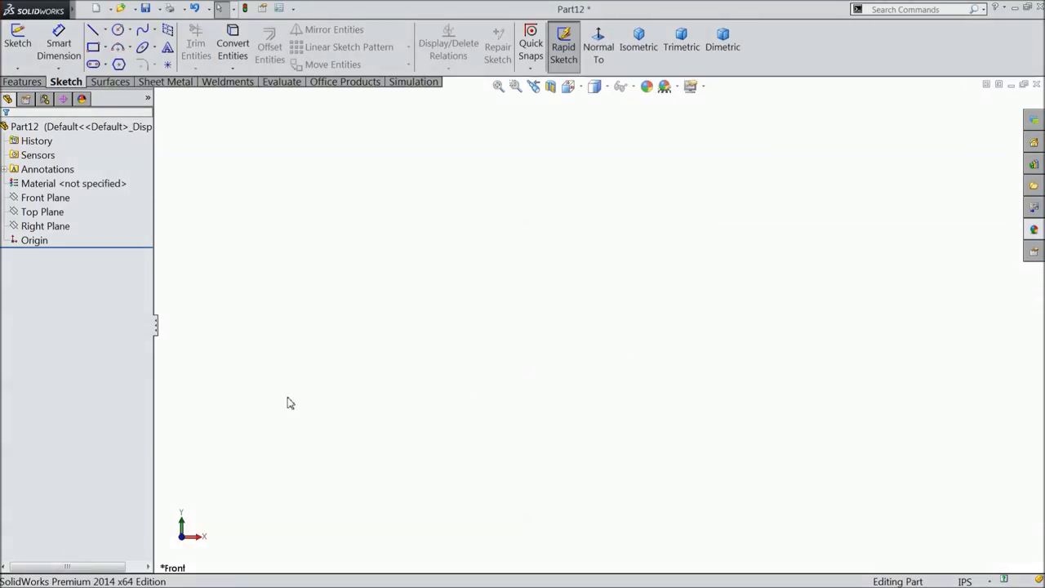
Step: Sketch concentric circles at the origin on the Front Plane
left_click(46, 198)
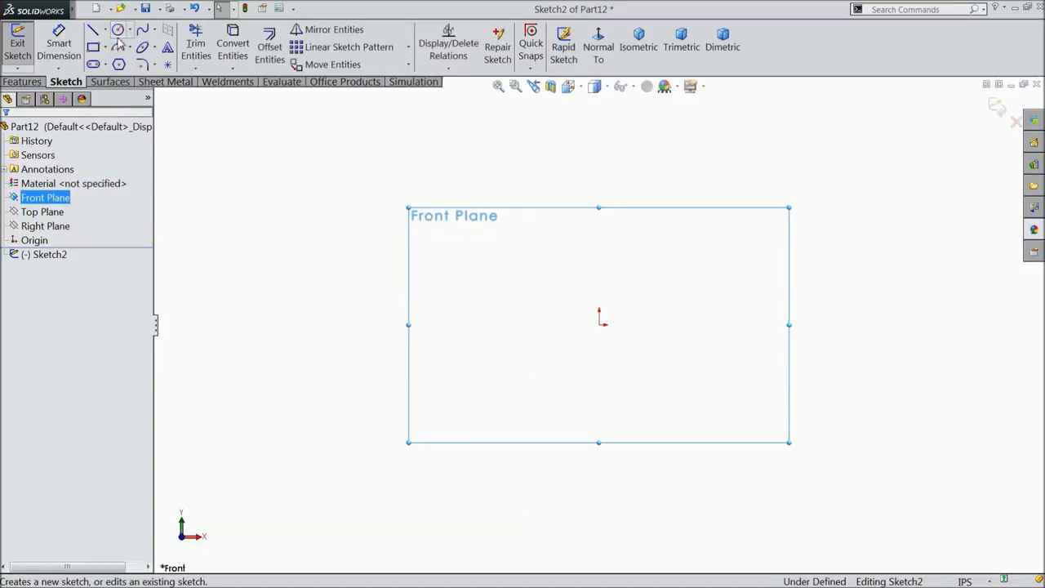
left_click(119, 26)
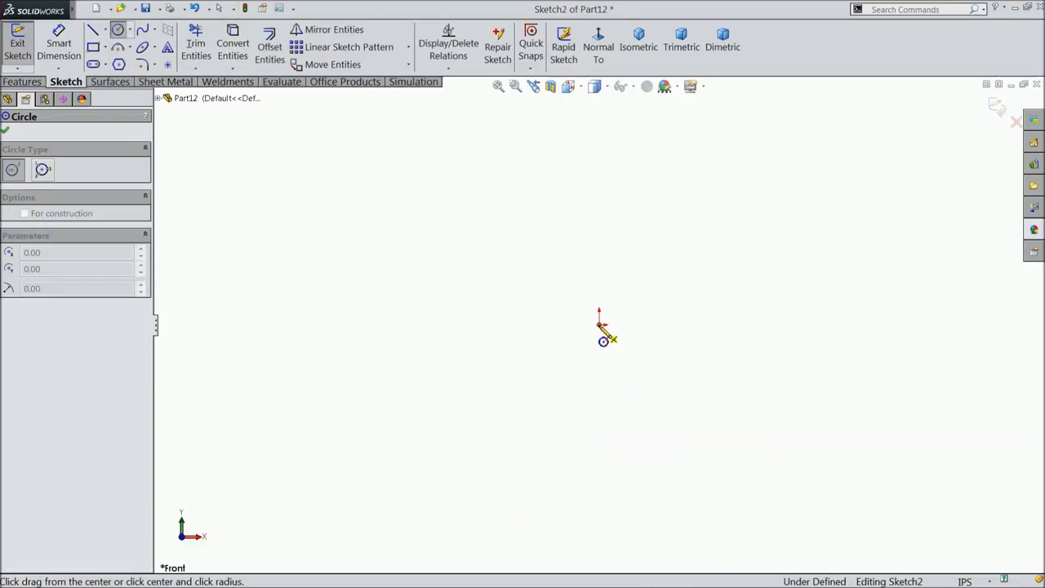
left_click_drag(598, 325, 453, 278)
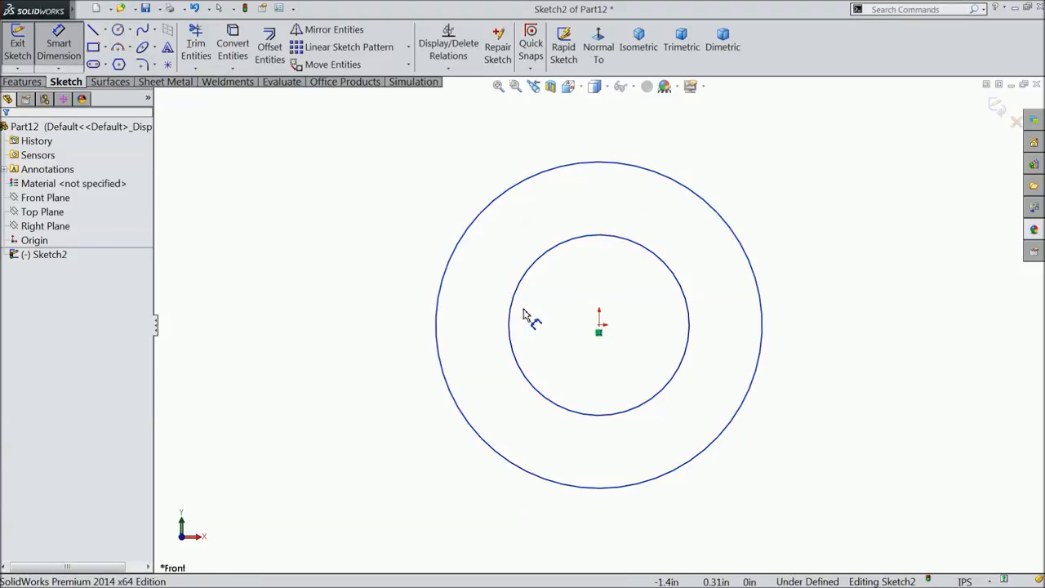
Step: Dimension the inner circle 0.515 in and the outer circle 0.81 in diameter
left_click(526, 324)
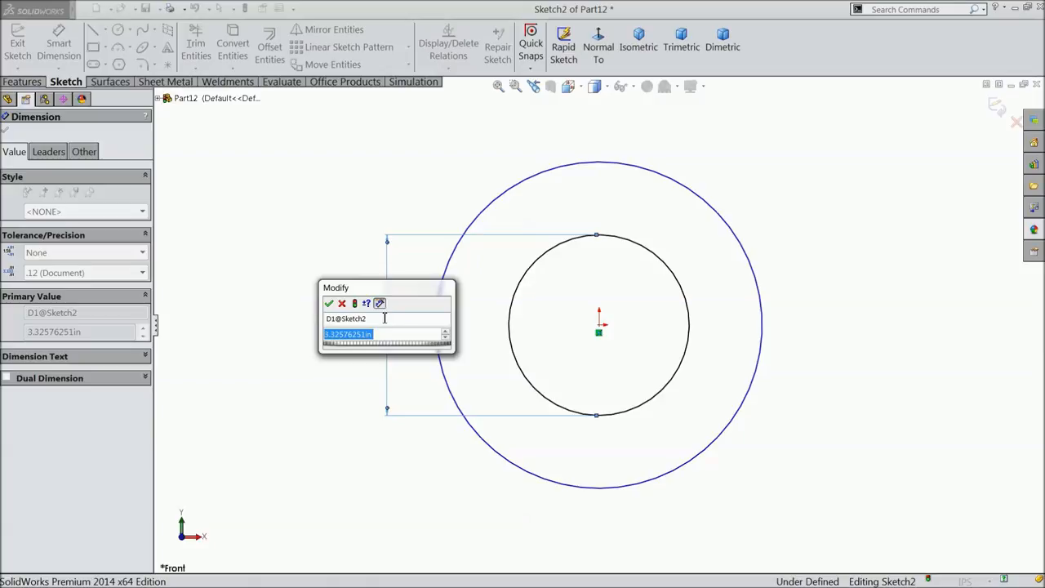
type("0.515")
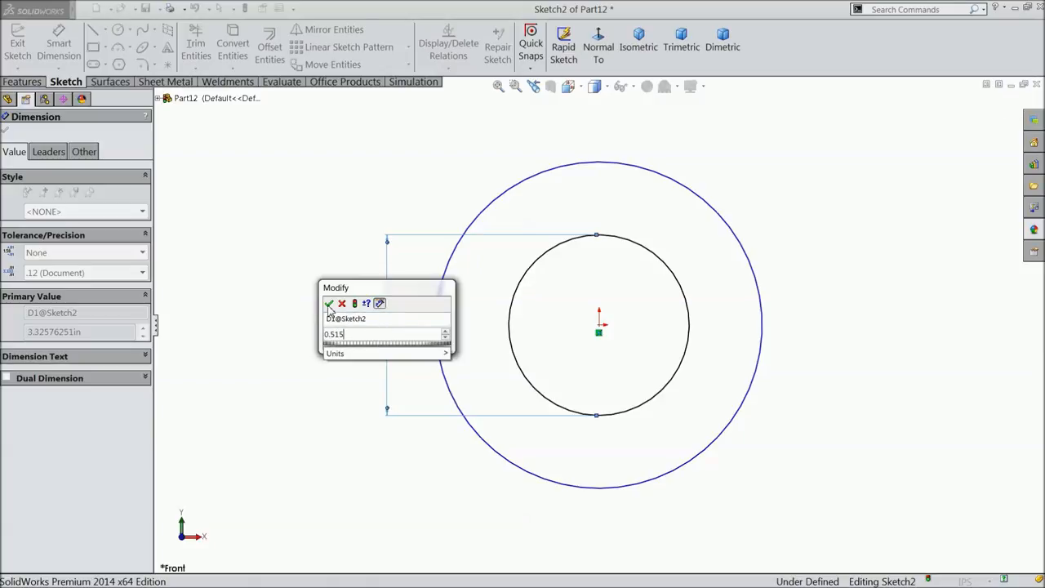
left_click(330, 304)
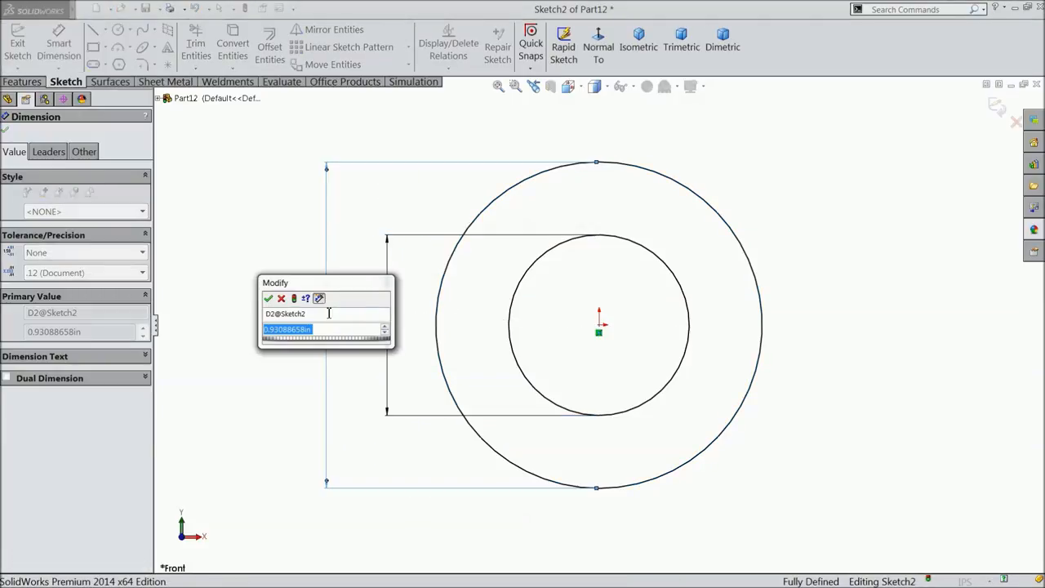
type("0.812")
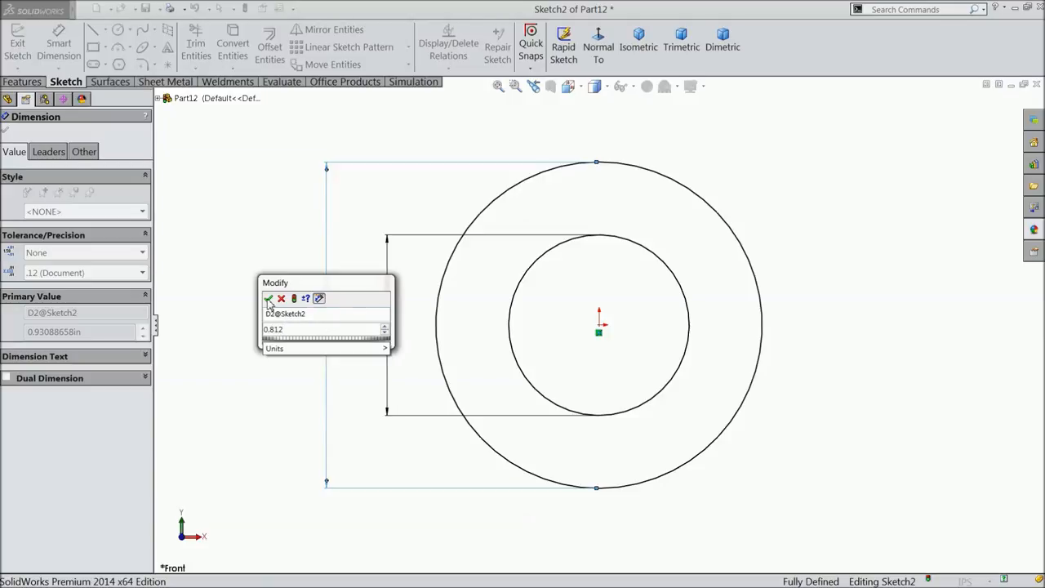
left_click(269, 299)
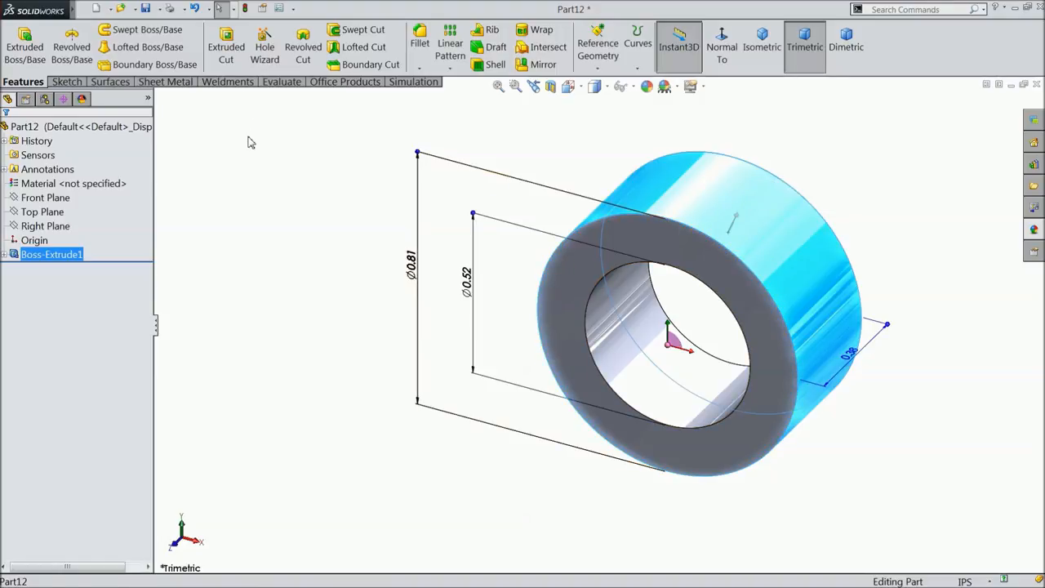
Step: Bring up the Insert menu to add a cosmetic thread to the extruded ring
left_click(166, 10)
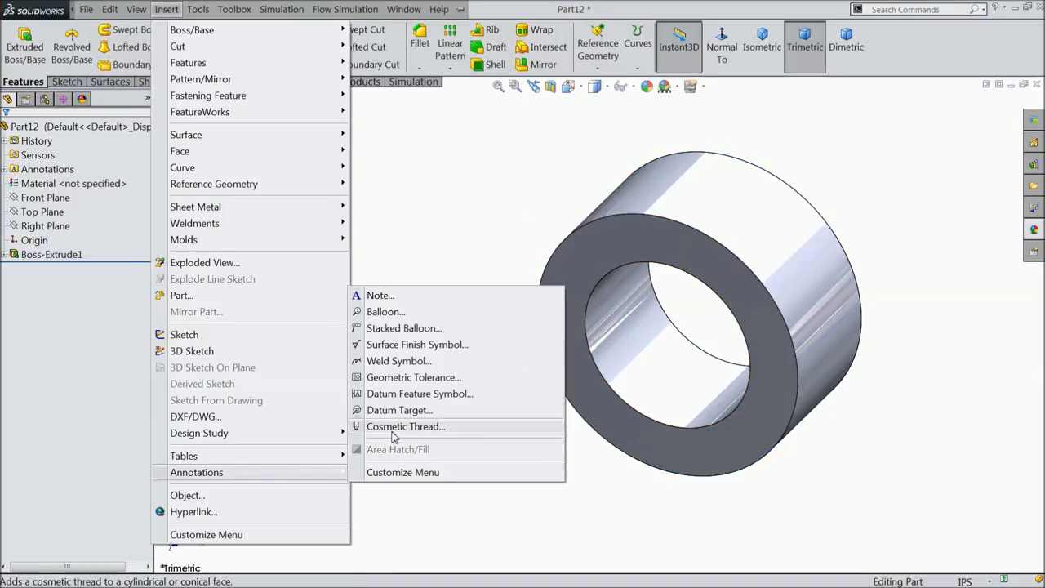
Step: Start a cosmetic thread on the ring's circular edge
left_click(405, 426)
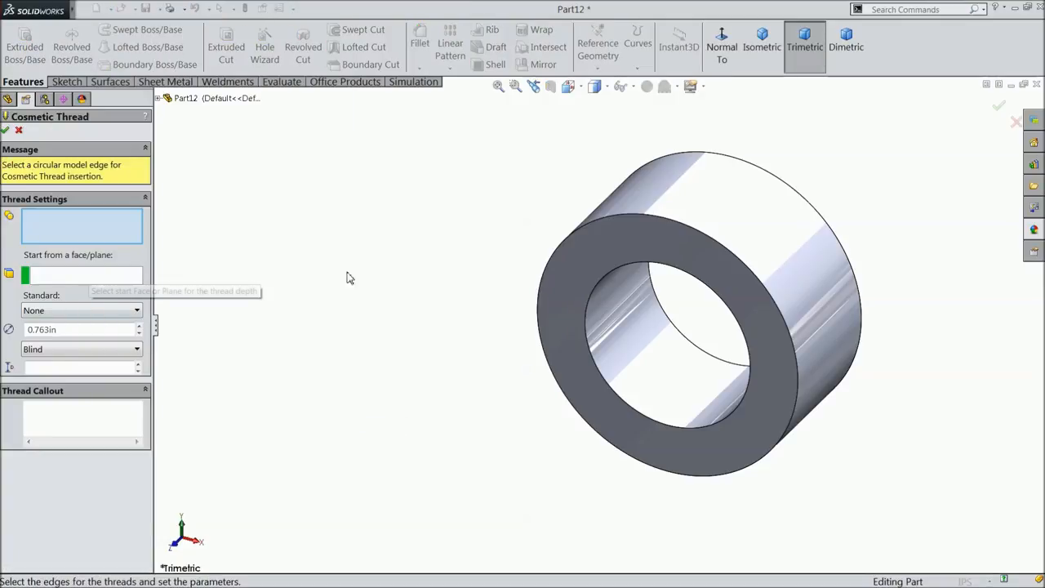
left_click(722, 248)
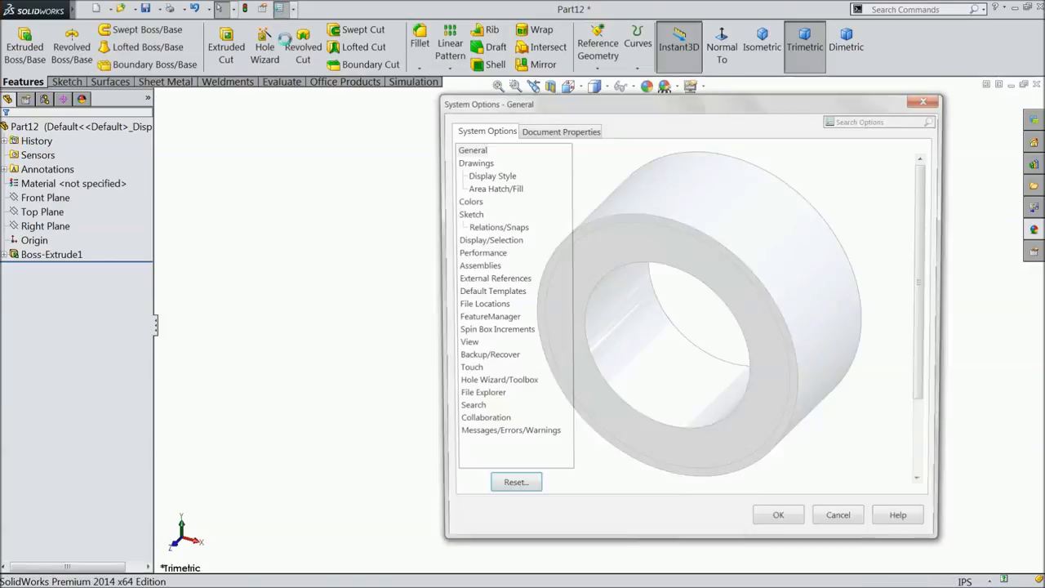
Step: Enable shaded cosmetic threads in the document's Detailing properties
left_click(560, 131)
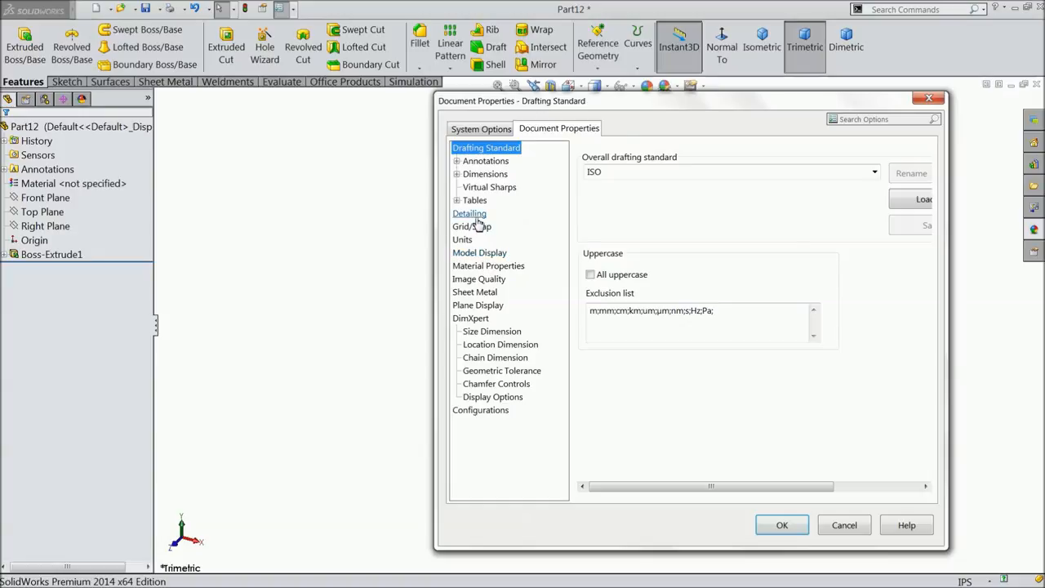
left_click(471, 213)
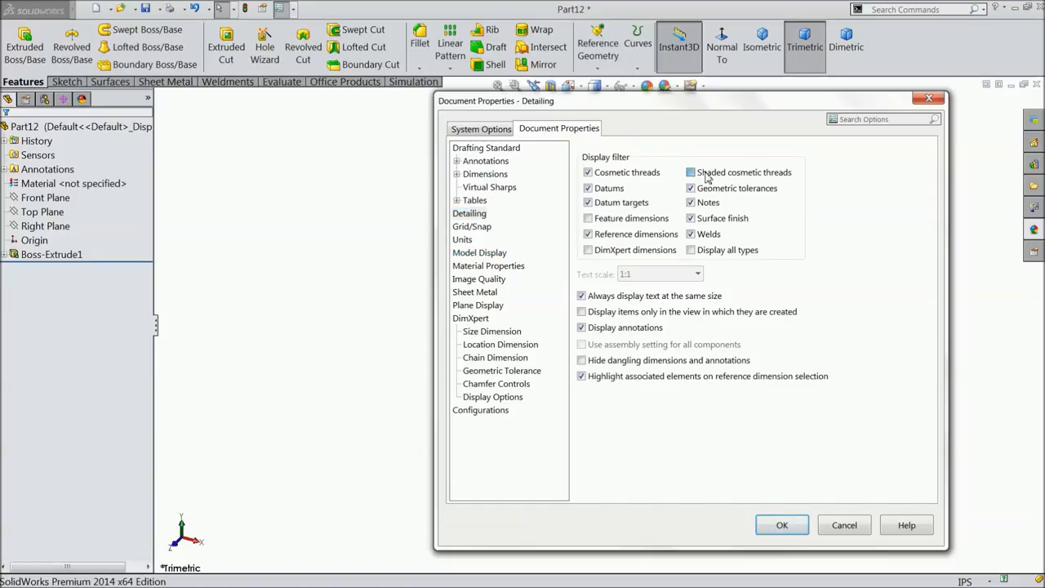
left_click(784, 524)
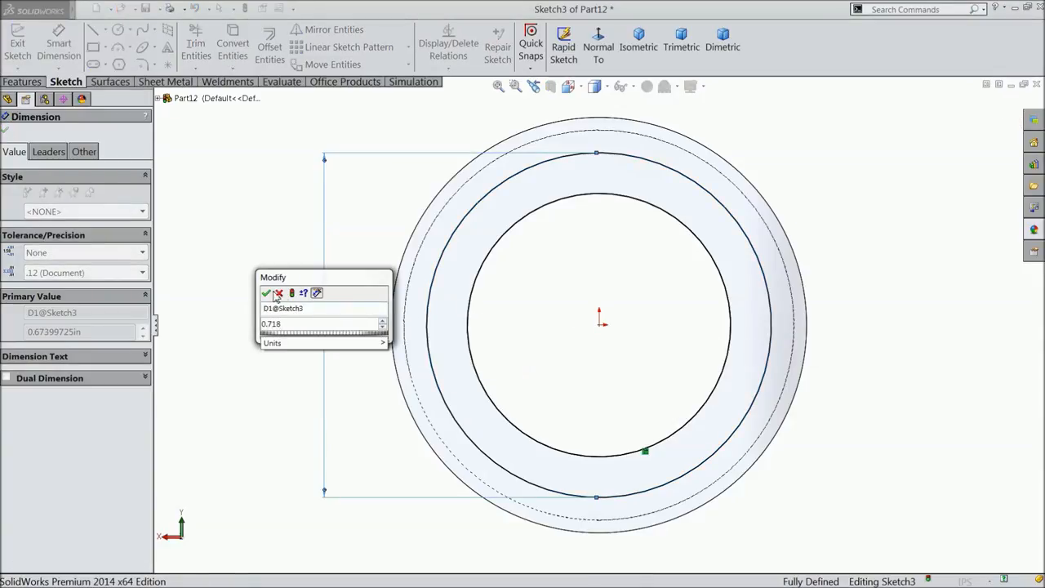
Step: Confirm the 0.718 in diameter on the ring-face circle
left_click(266, 294)
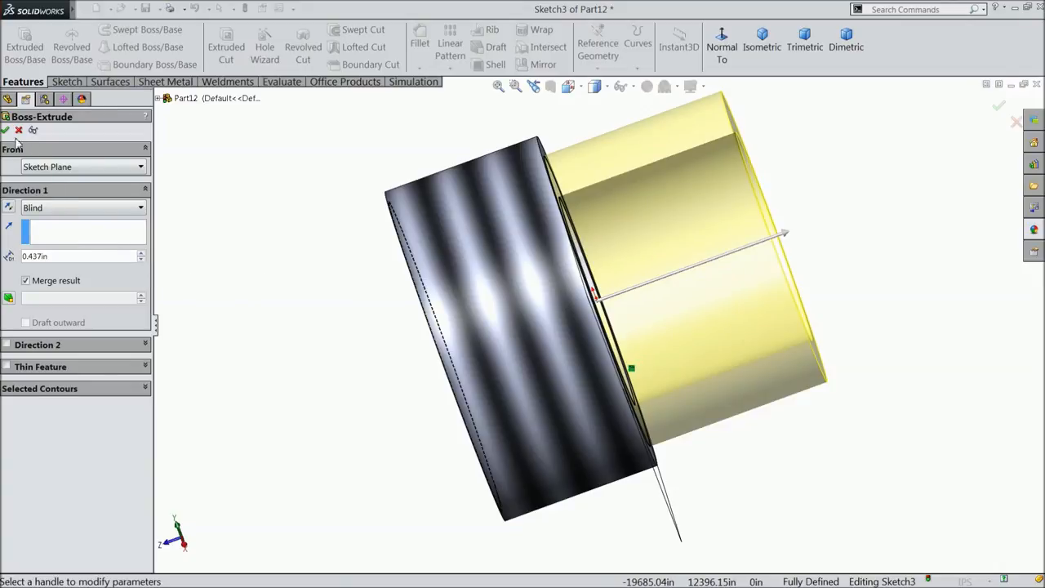
left_click(7, 132)
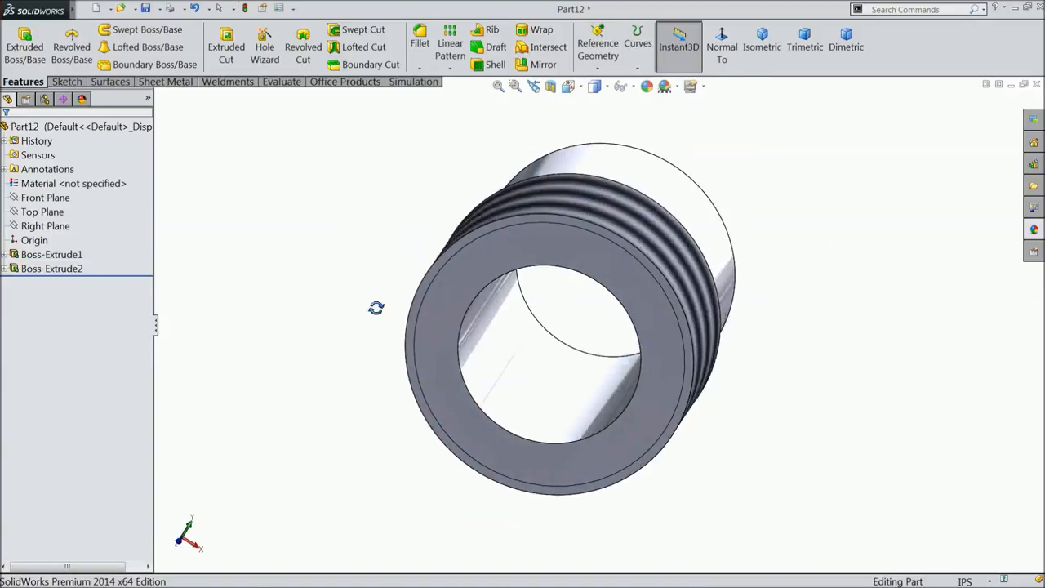
Step: Start a Top Plane sketch with a corner rectangle from the origin
left_click(49, 126)
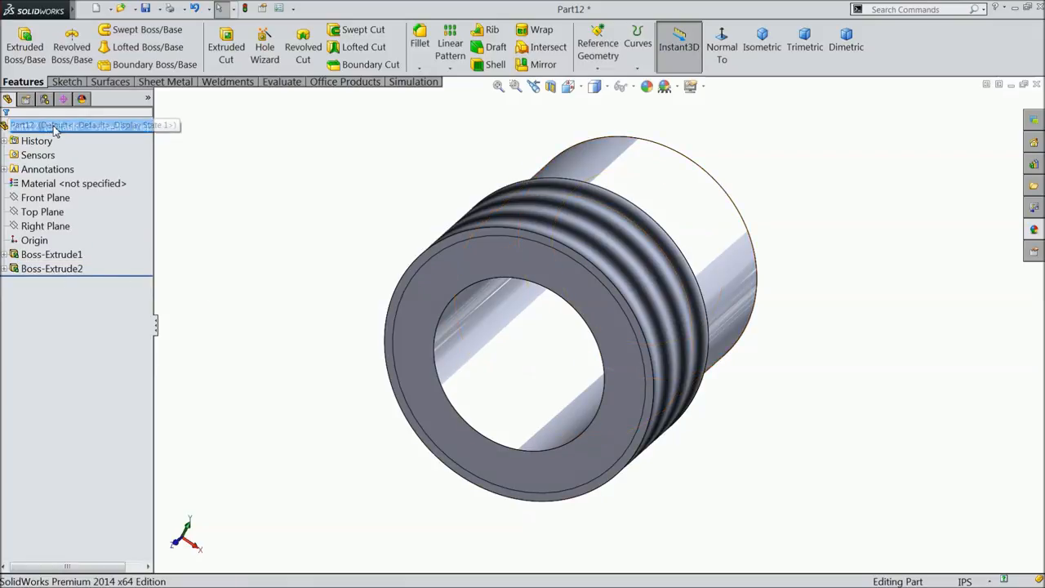
left_click(41, 212)
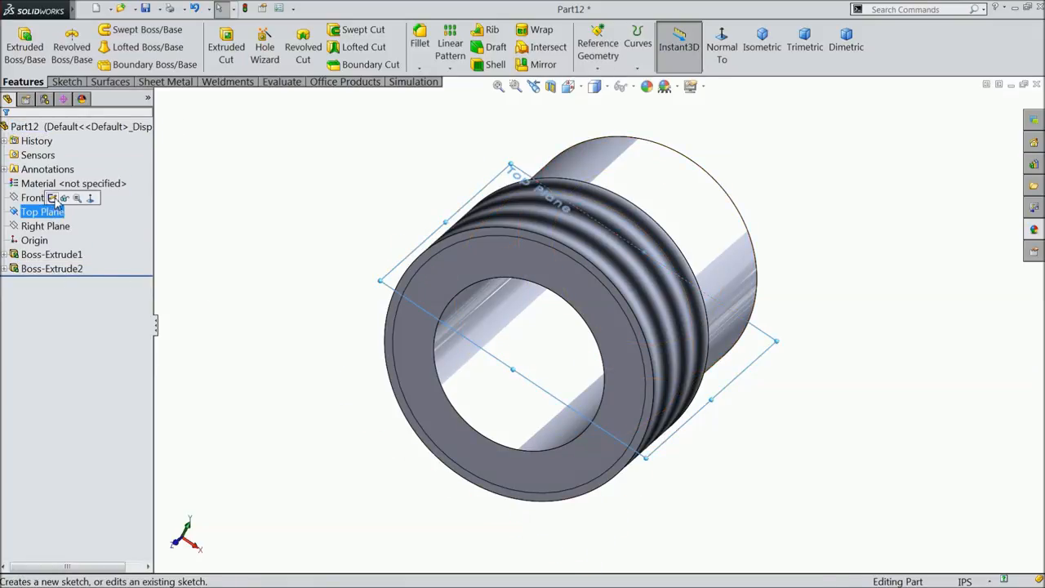
left_click(42, 212)
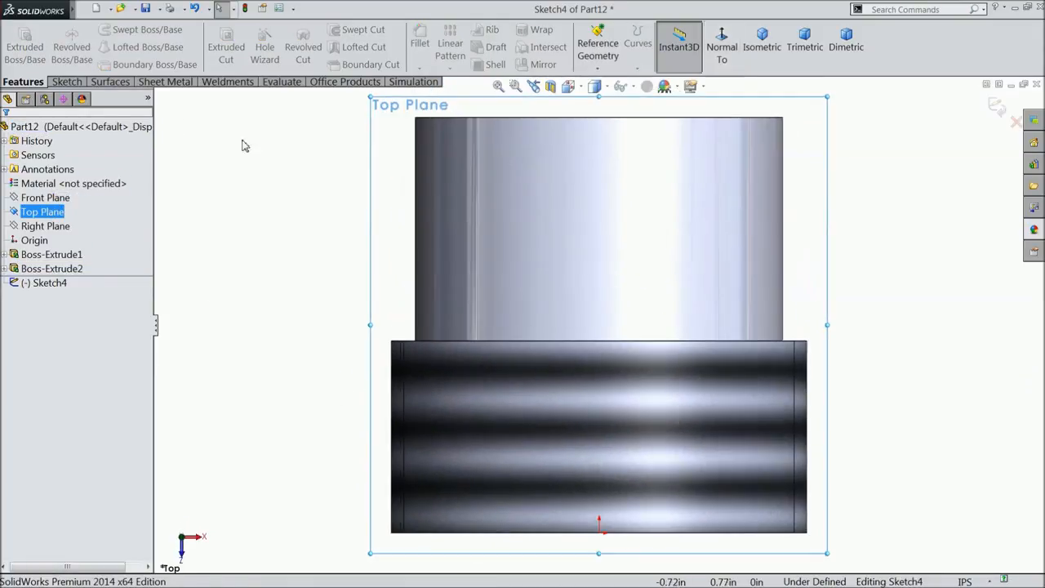
left_click(69, 82)
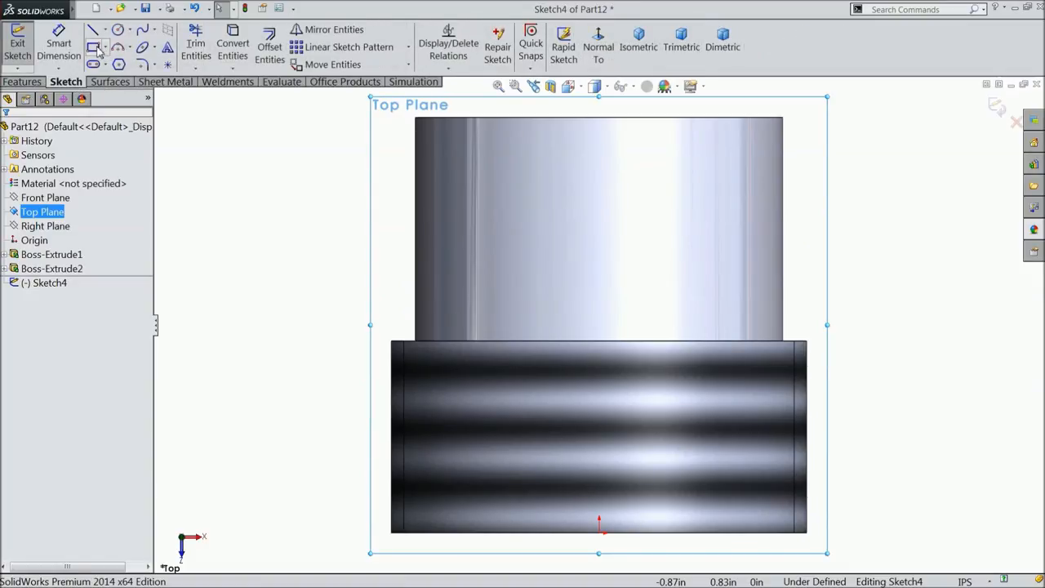
left_click(95, 46)
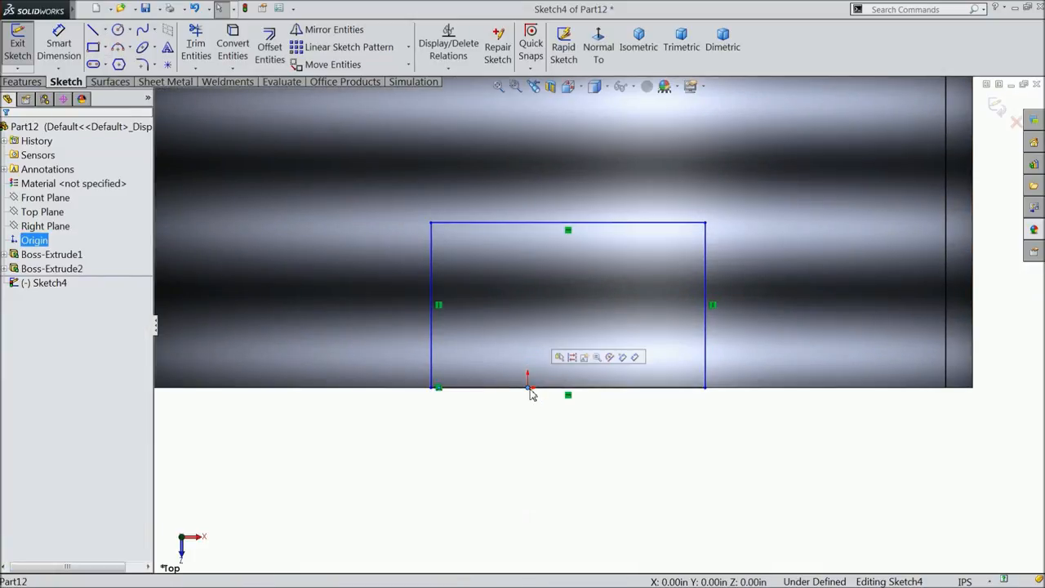
Step: Dimension the rectangle 0.09 wide and 0.125 high
left_click(568, 392)
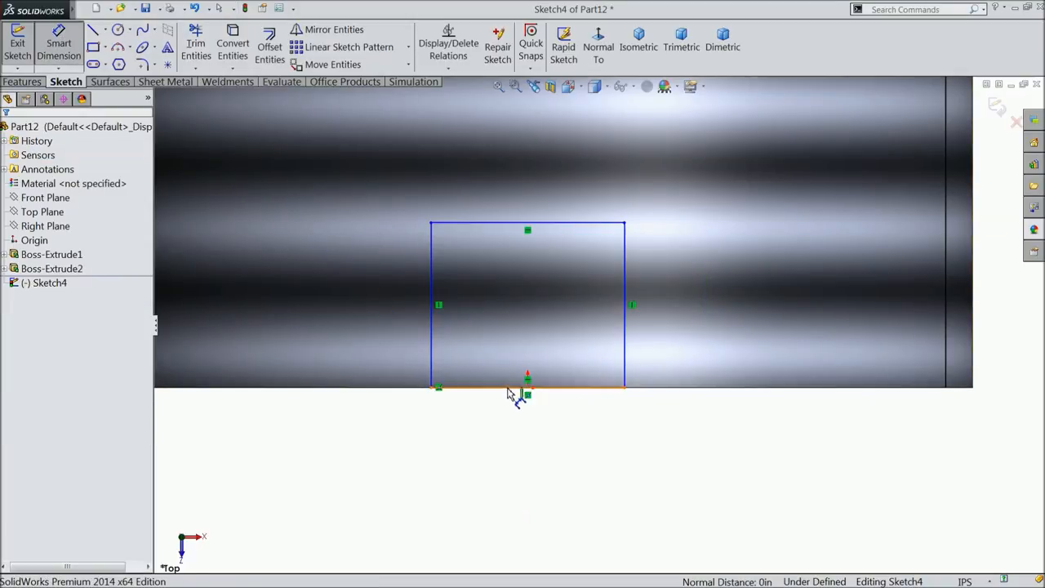
left_click(529, 386)
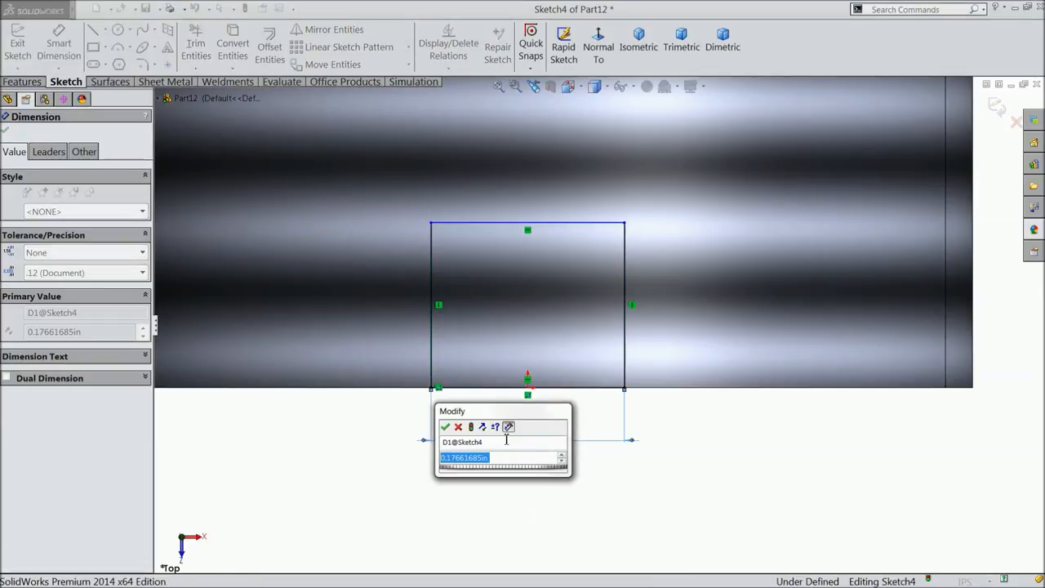
type("0.09")
type("0.125")
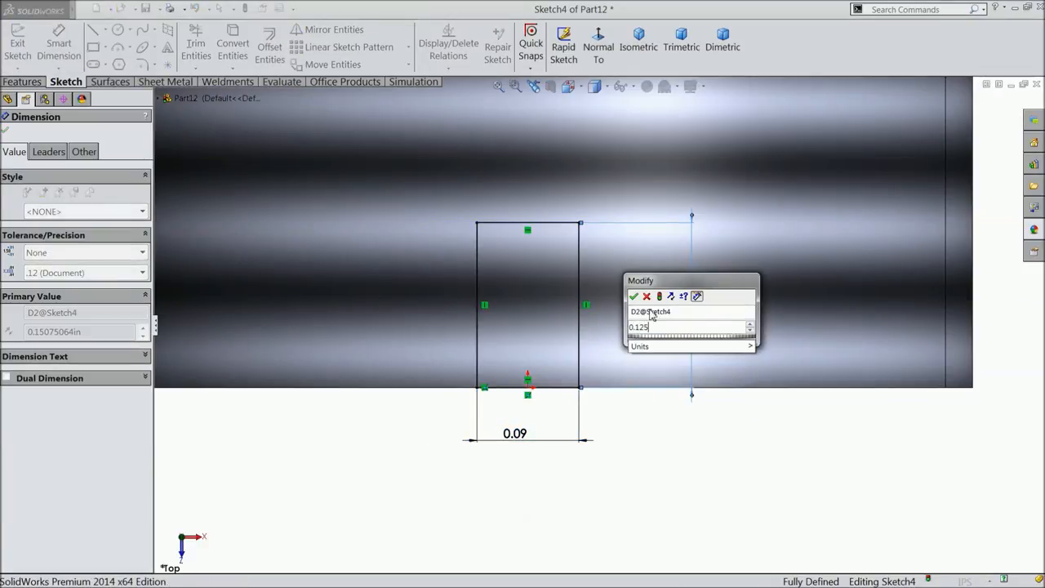
left_click(634, 297)
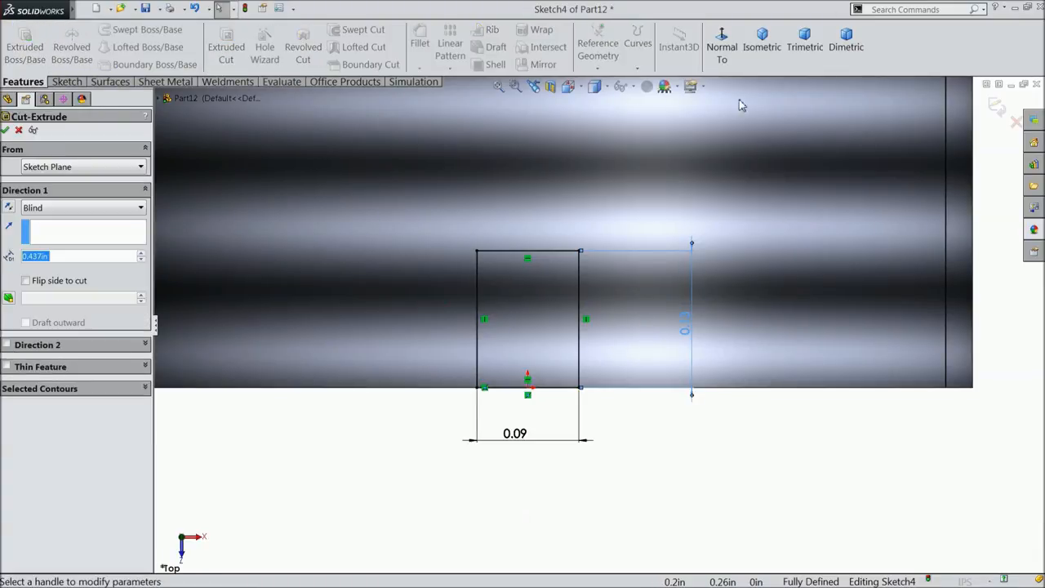
Step: Cut the rectangle Through All - Both to make the keyway slot
left_click(761, 41)
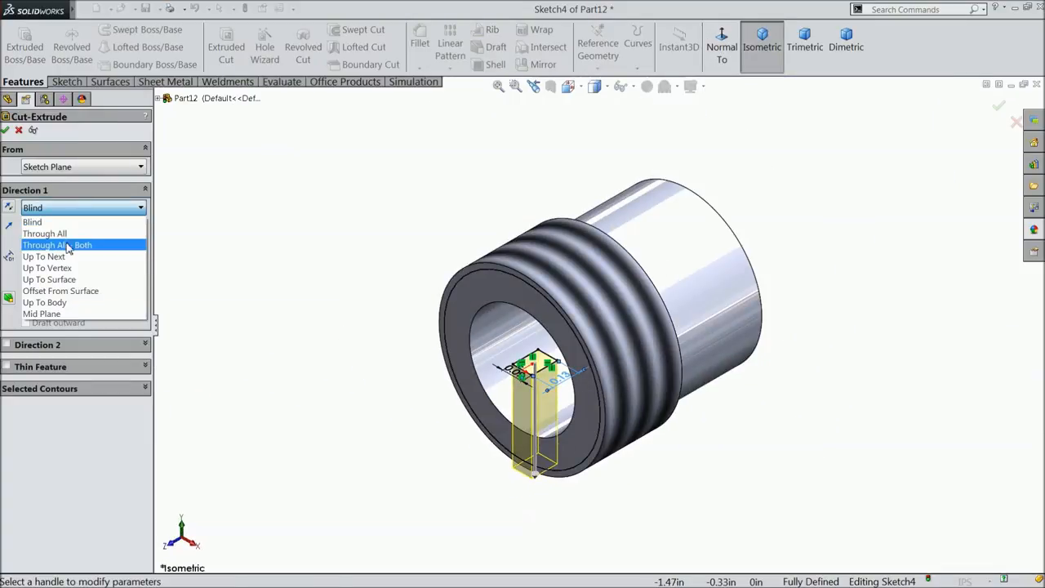
left_click(57, 245)
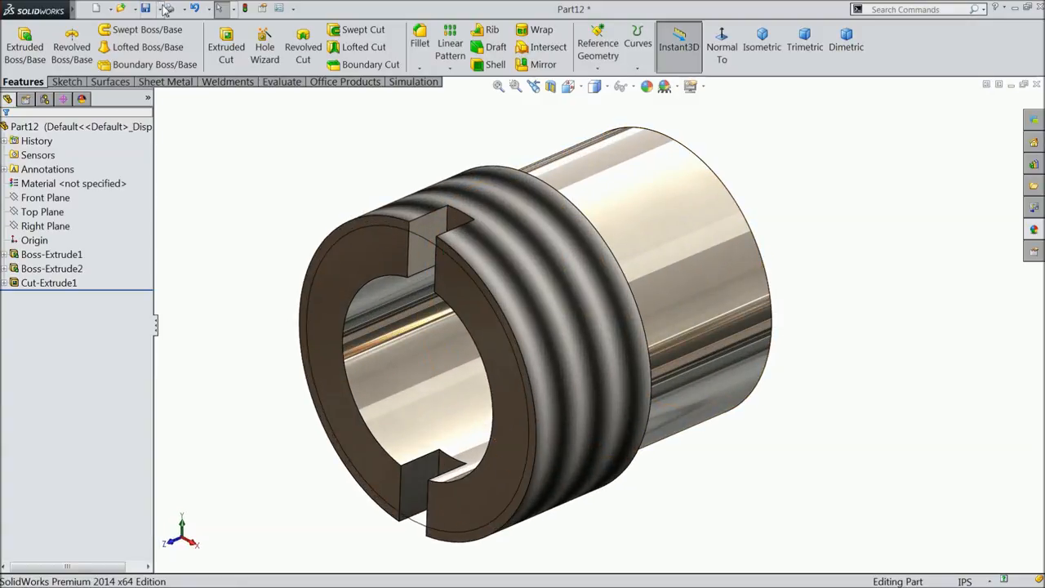
Step: Save the part as 10.Coller in the Bench Vice folder
left_click(144, 9)
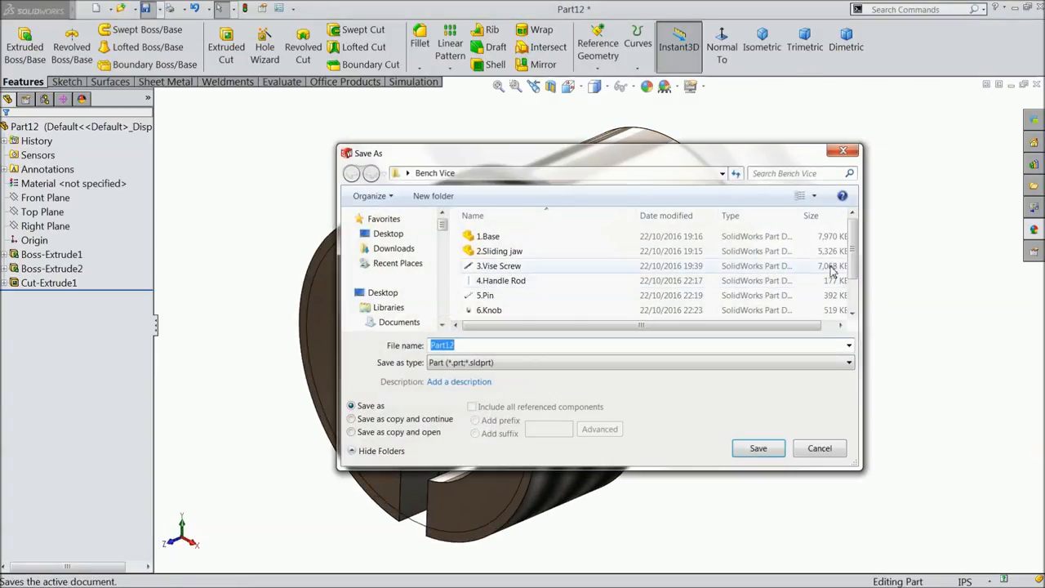
scroll("down", 3)
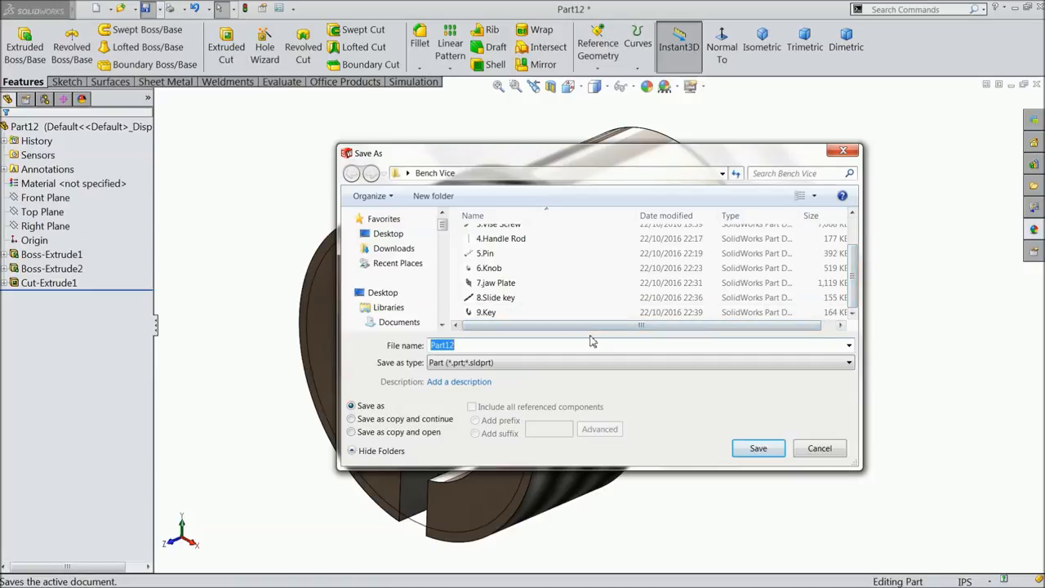
type("10.Coller")
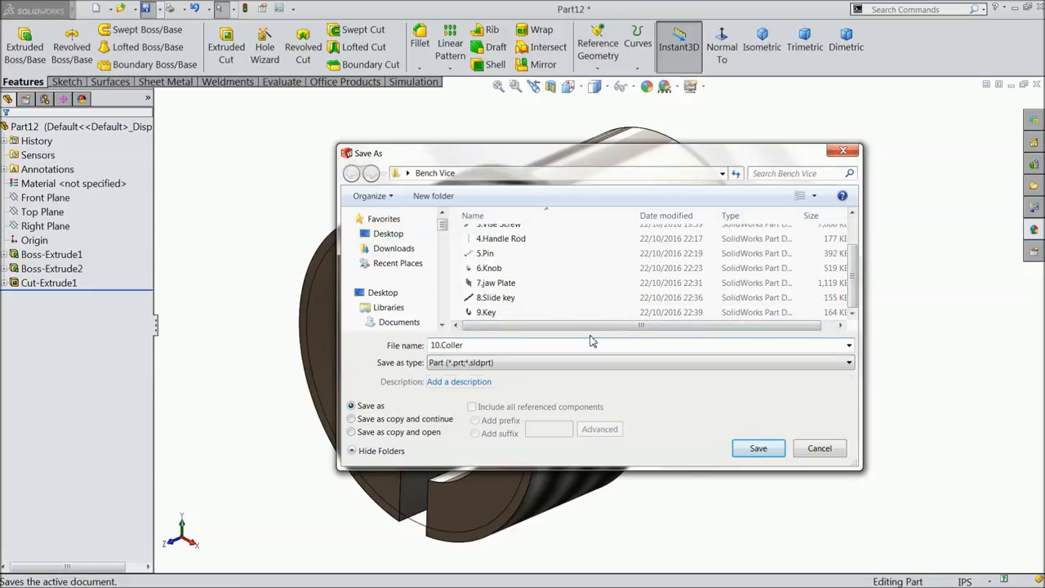
left_click(758, 447)
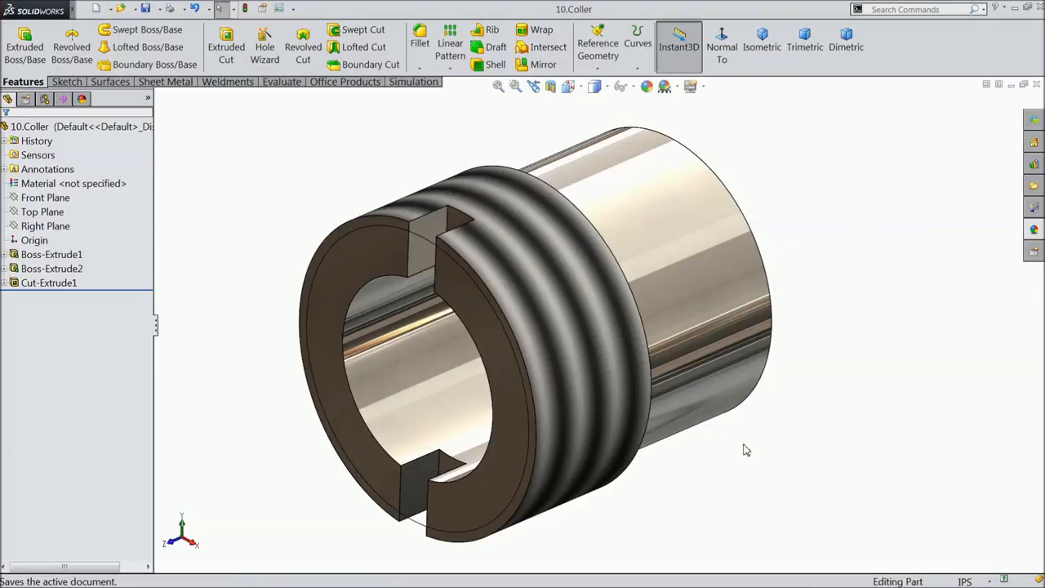
left_click_drag(743, 449, 673, 296)
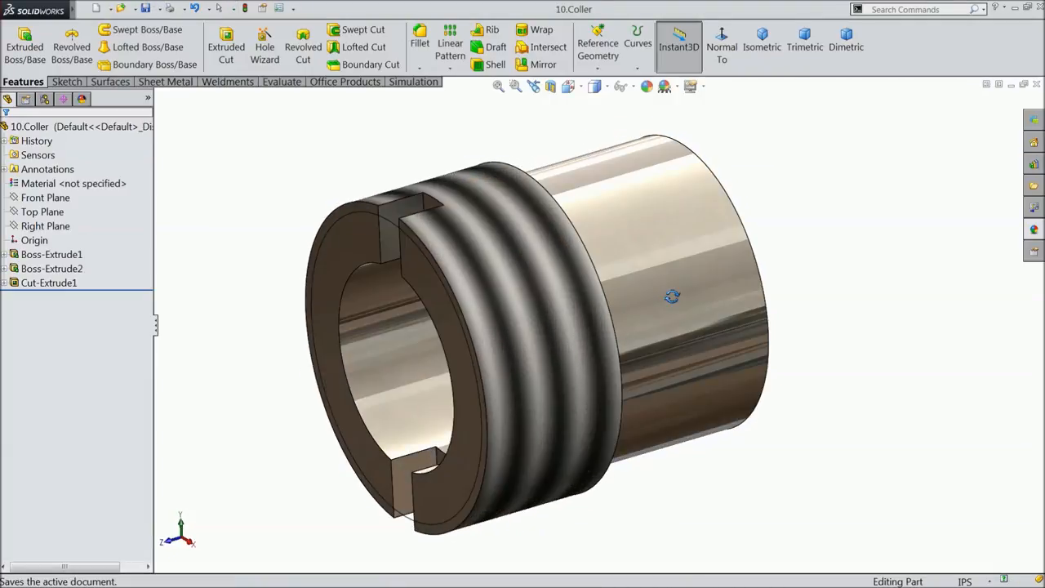